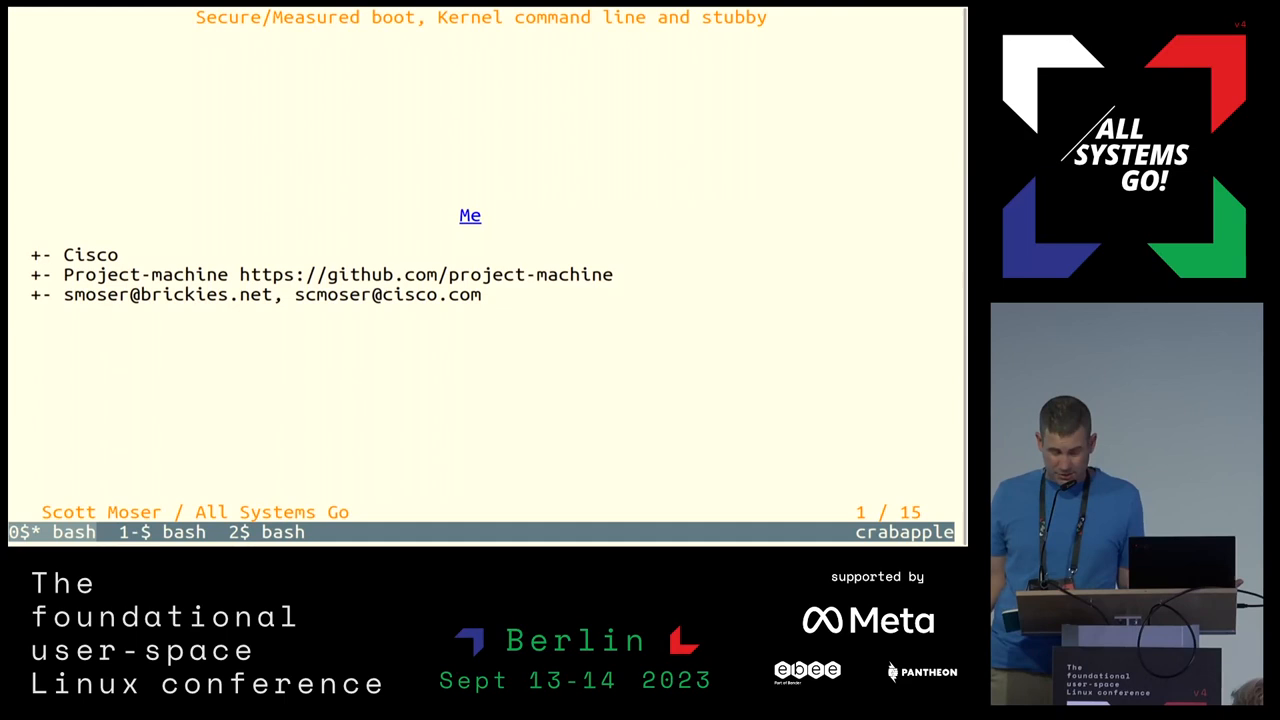
Advance from the Me slide to slide 2, the Intro outlining the talk's topics
key("Right")
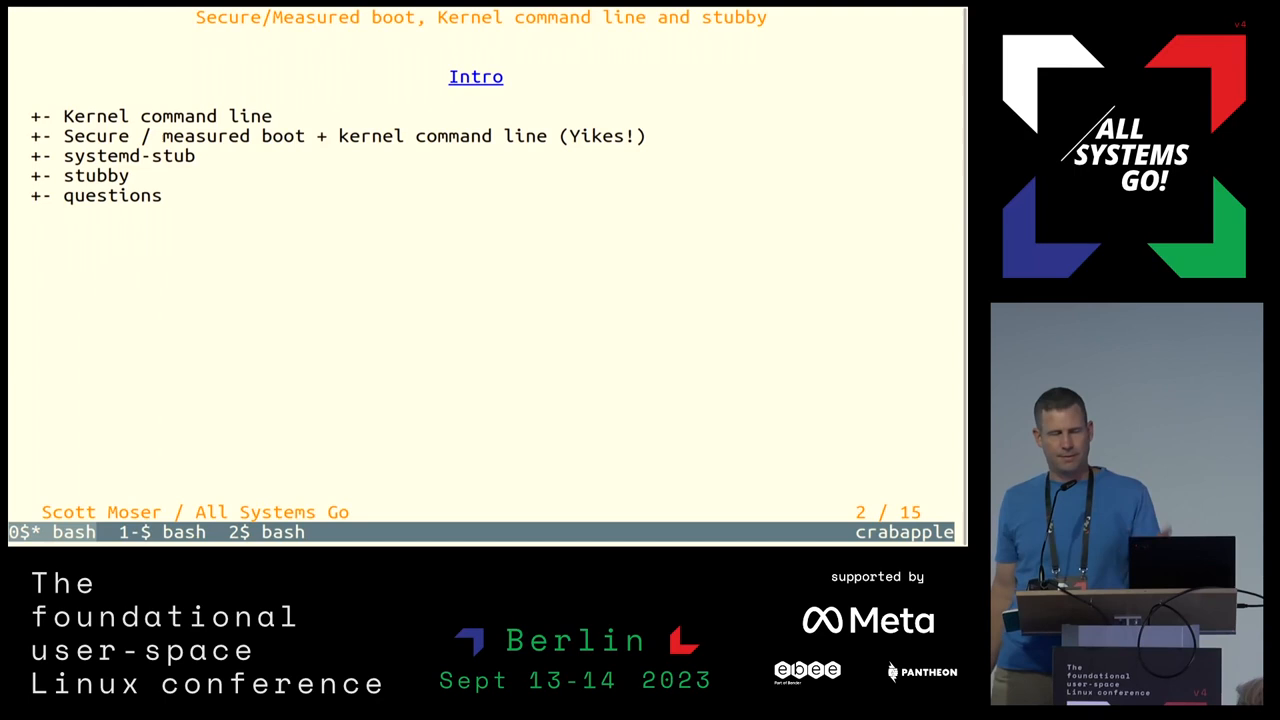
Advance to slide 3, 'Kernel command line', on why it exists and what it does
key("Right")
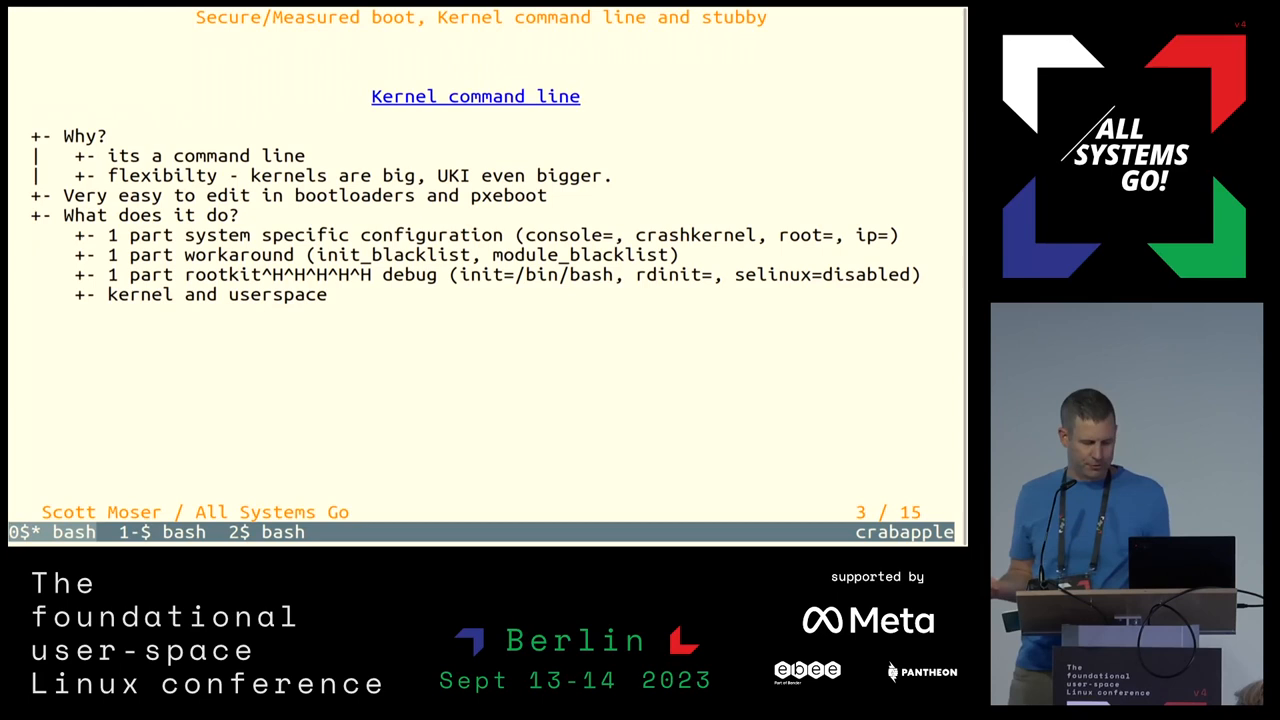
Advance to slide 4, 'Kernel command line - kernel', on kernel and module parameters
key("Right")
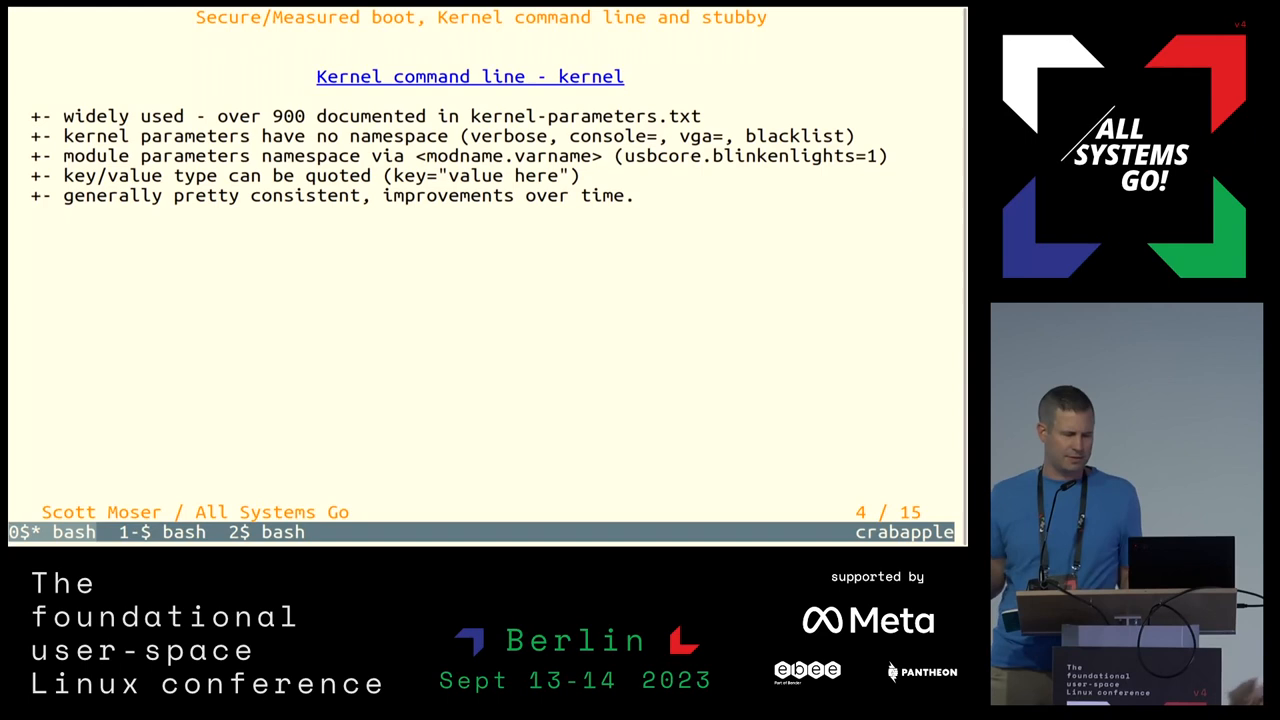
Advance to slide 5, 'Kernel command line - userspace', listing systemd and cloud-init consumers
key("right")
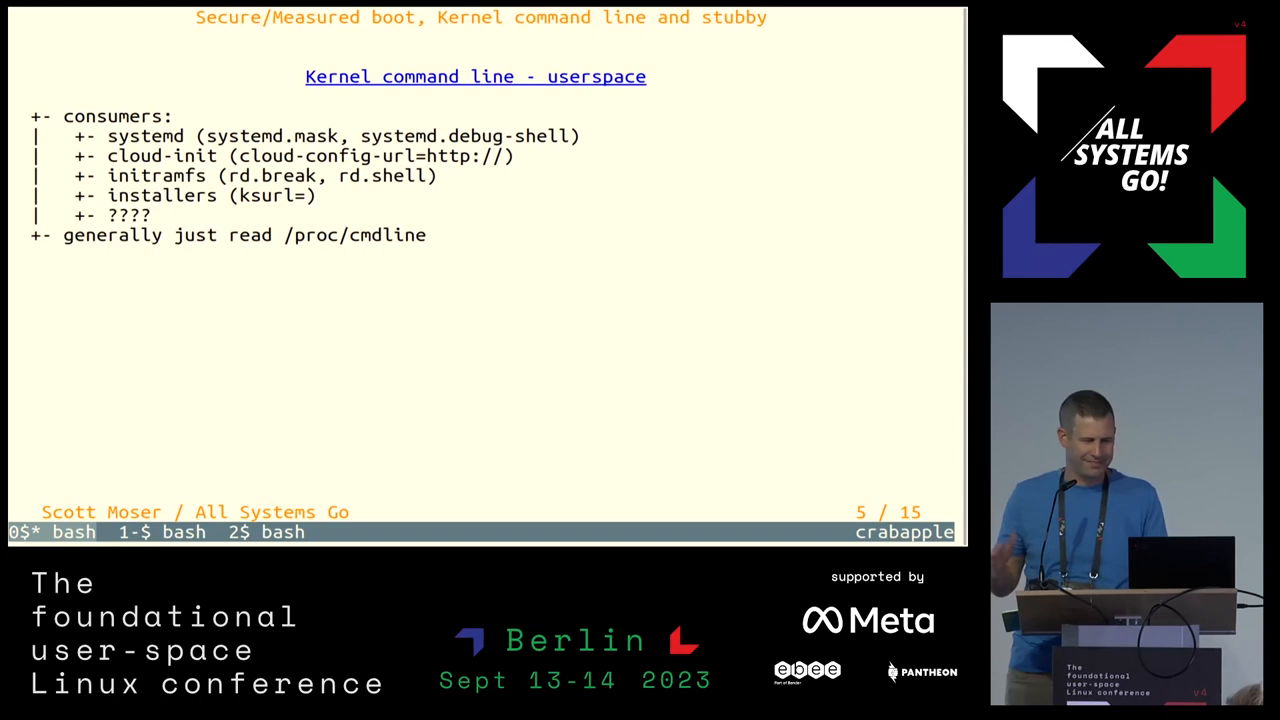
Advance to slide 7, 'Secureboot / TPM based secrets - Yikes', showing its first two bullets
key("Right")
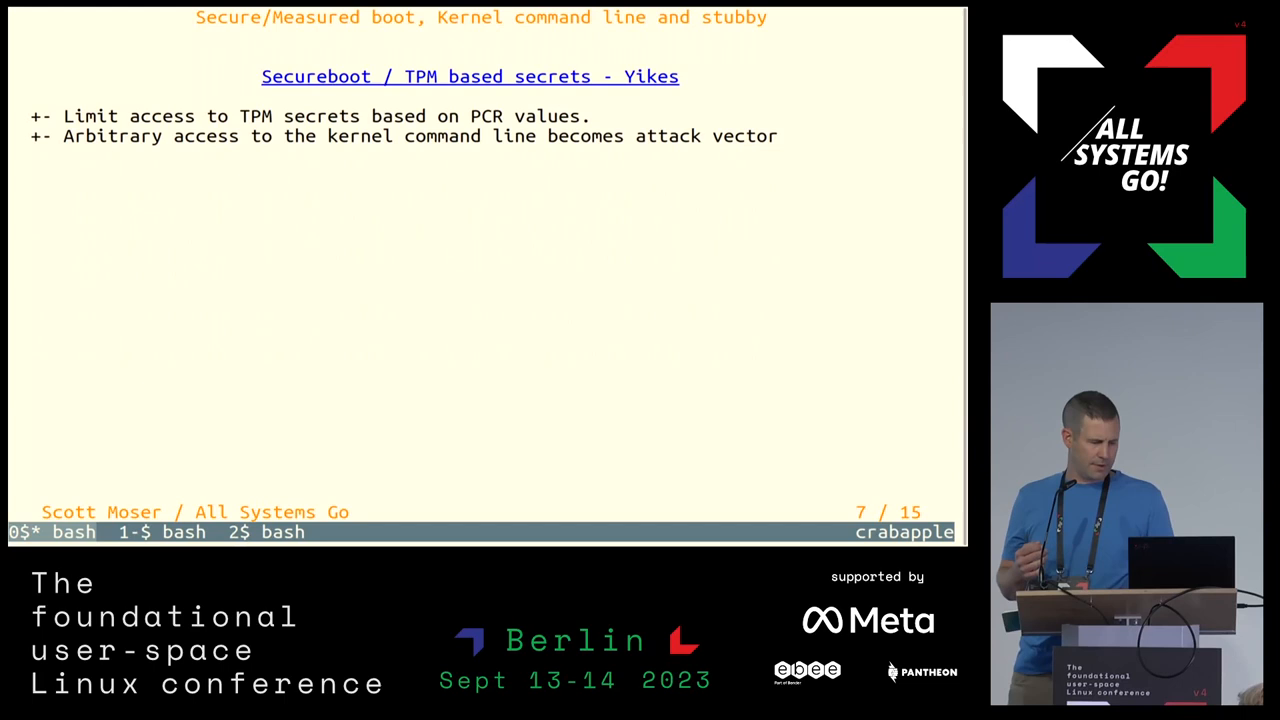
Reveal slide 7's enter-mashing encryption bypass bullet, tpm-luks-bypass link and initramfs note
key("Right")
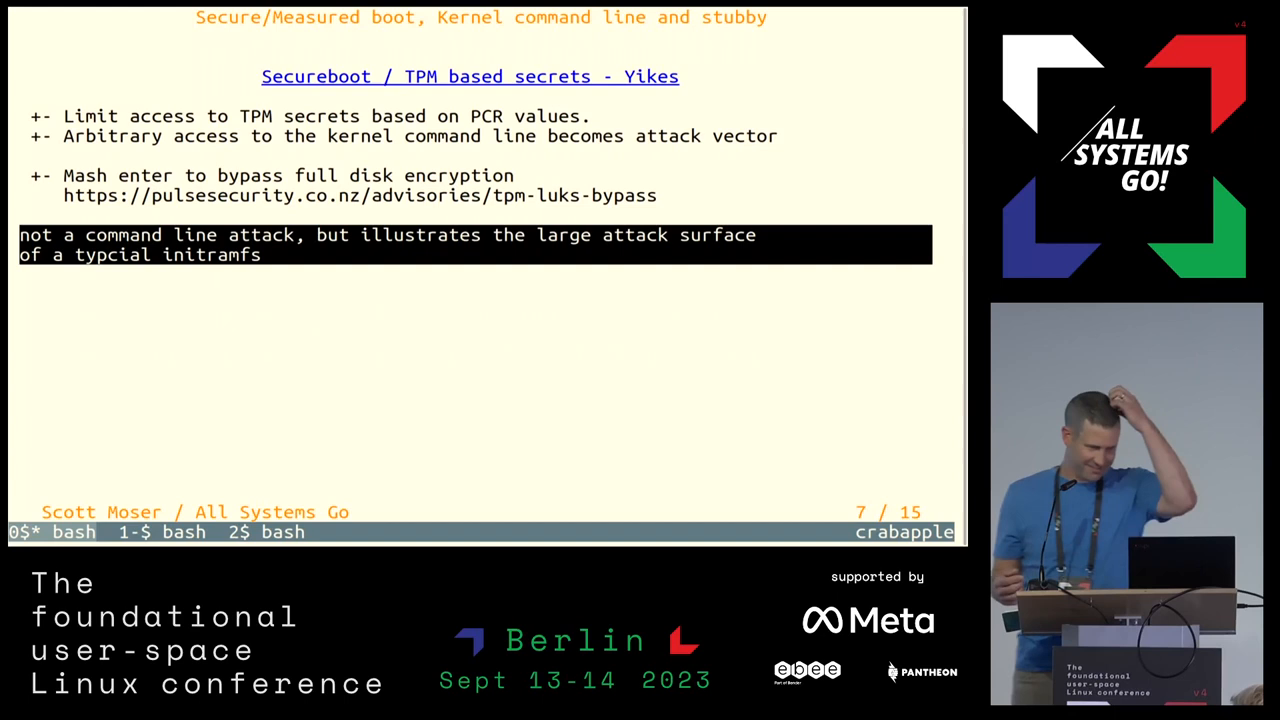
Advance to slide 8, 'Shim / Stub / EFI loading', about EFI stubs and UKIs
key("Right")
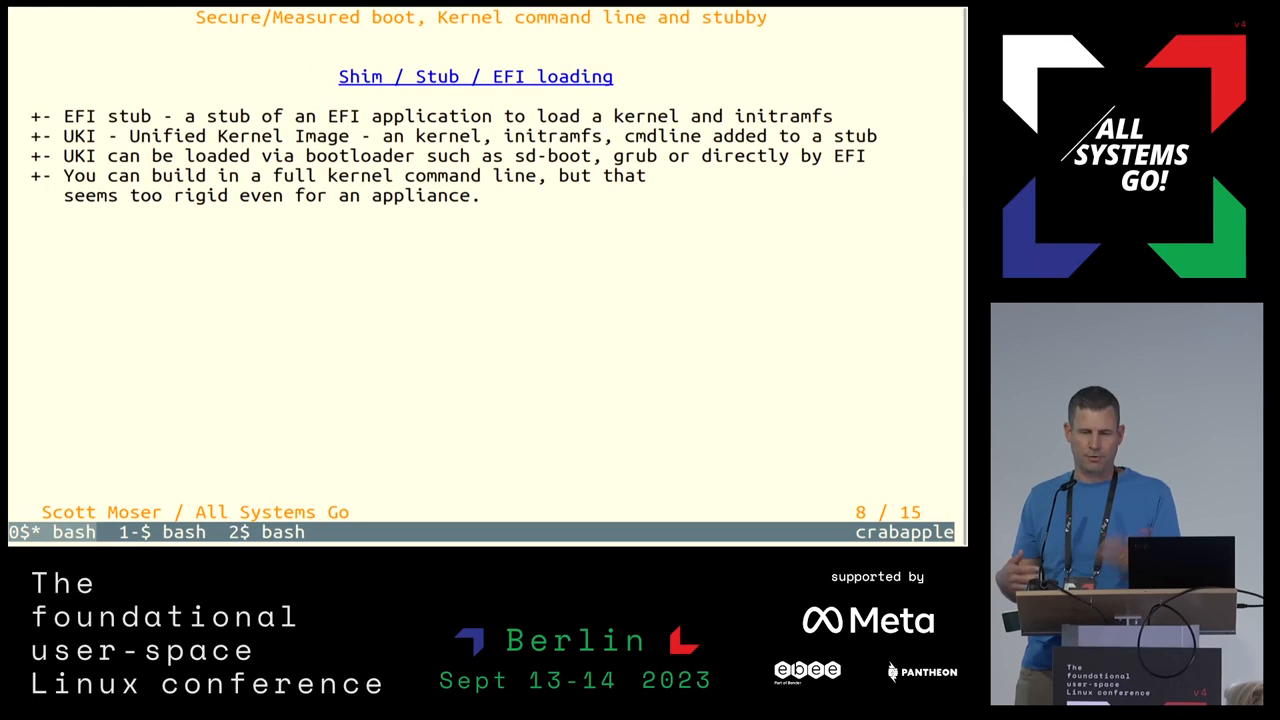
Advance to slide 9, 'sd-stub', with the ukify build command and systemd links
key("right")
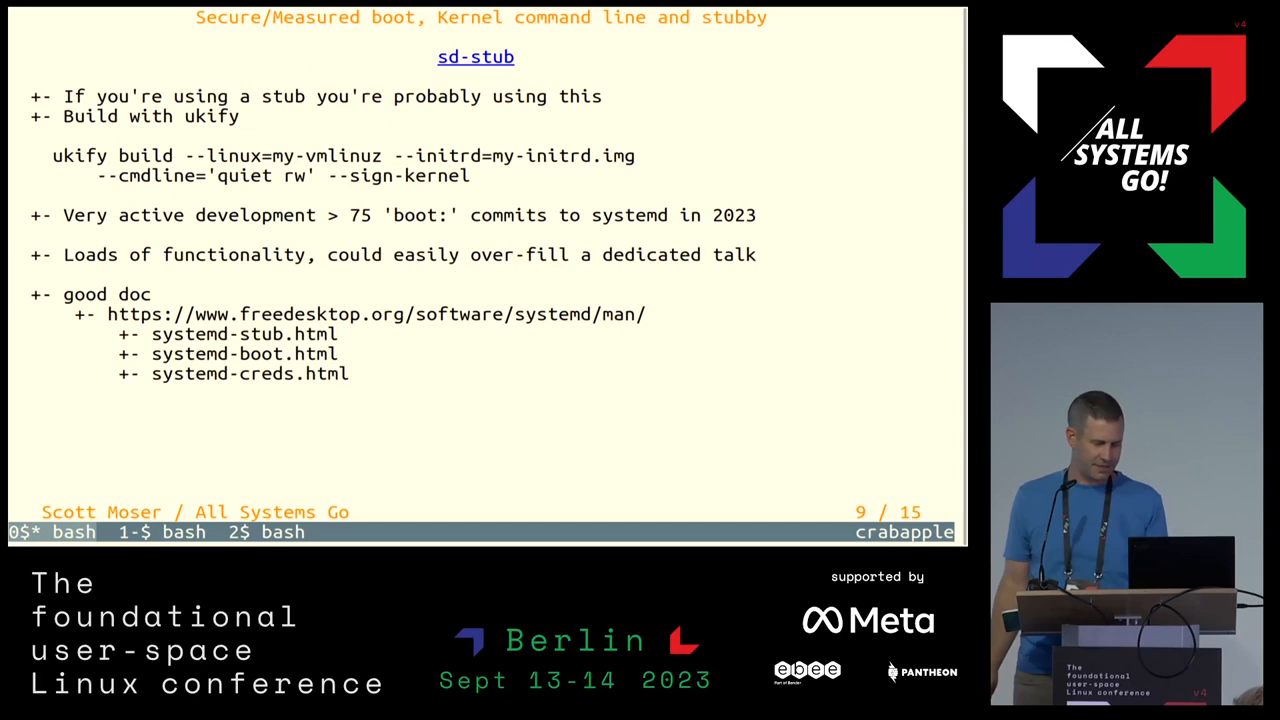
Step through slide 10, 'sd-stub details', and on to slide 11, 'stubby'
key("Right")
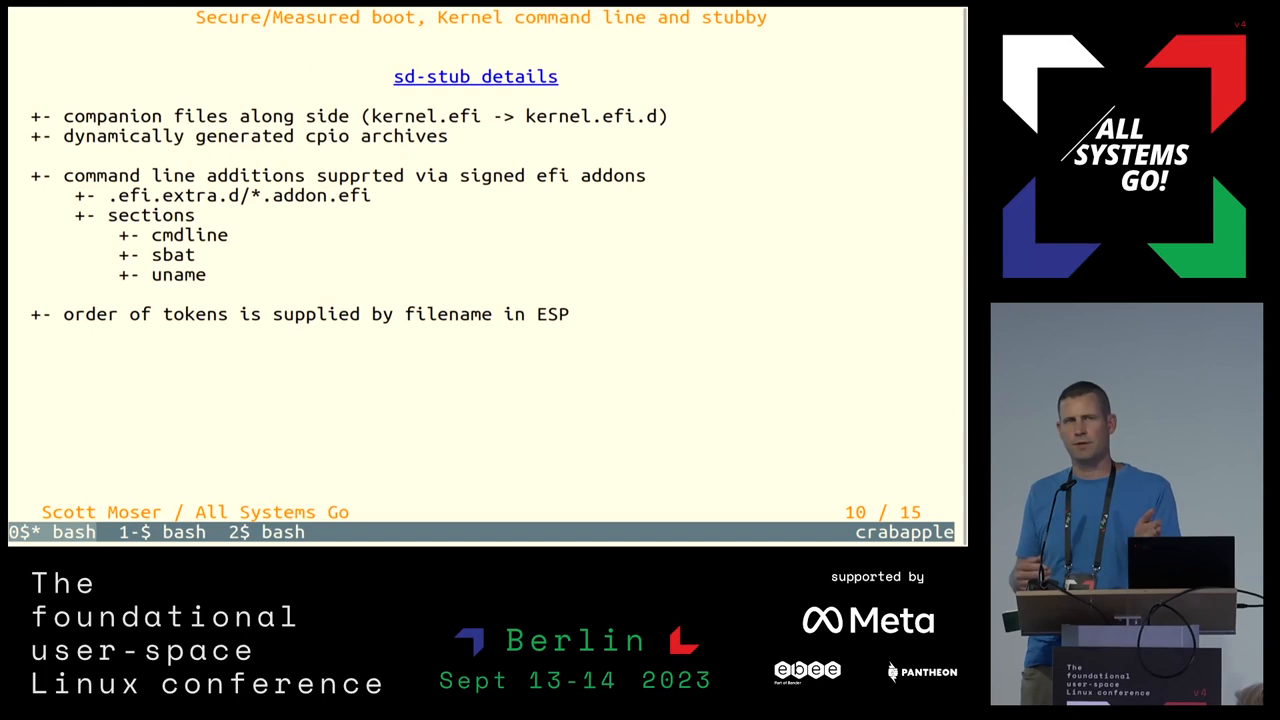
key("Right")
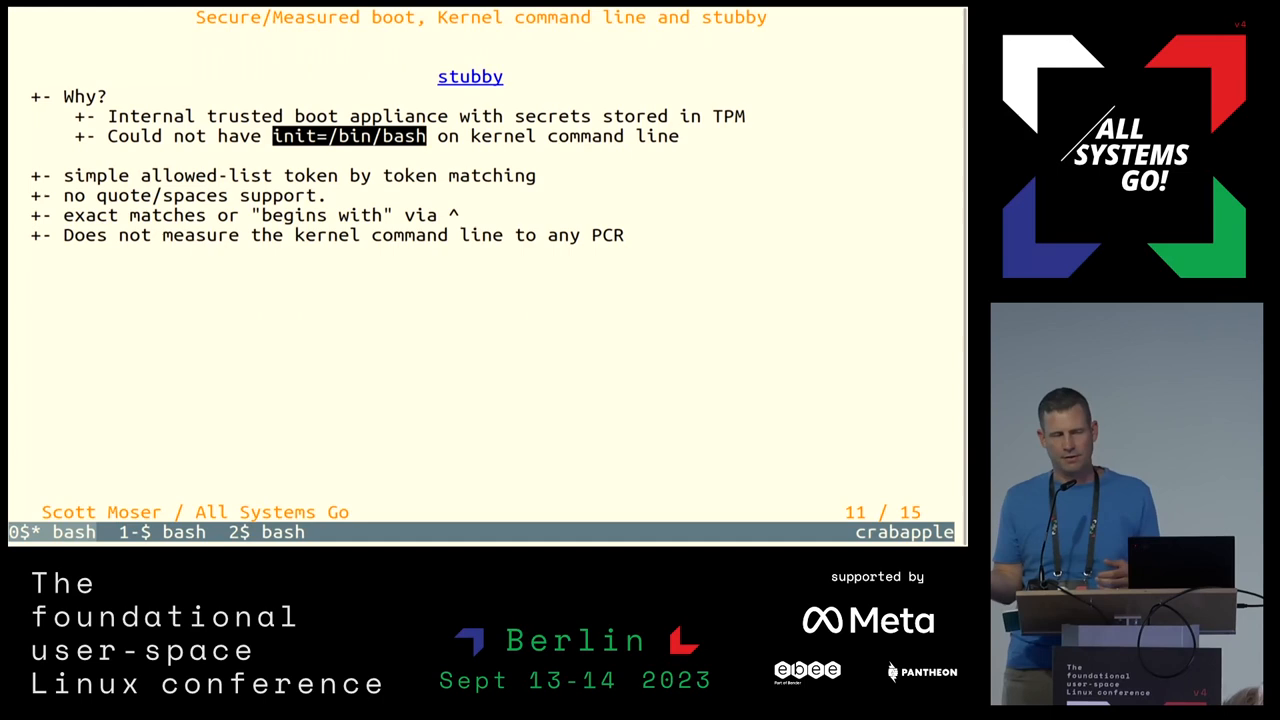
Advance to slide 12, 'stubby - substitution', showing STUBBY_RT_CLI1 replacement examples
key("right")
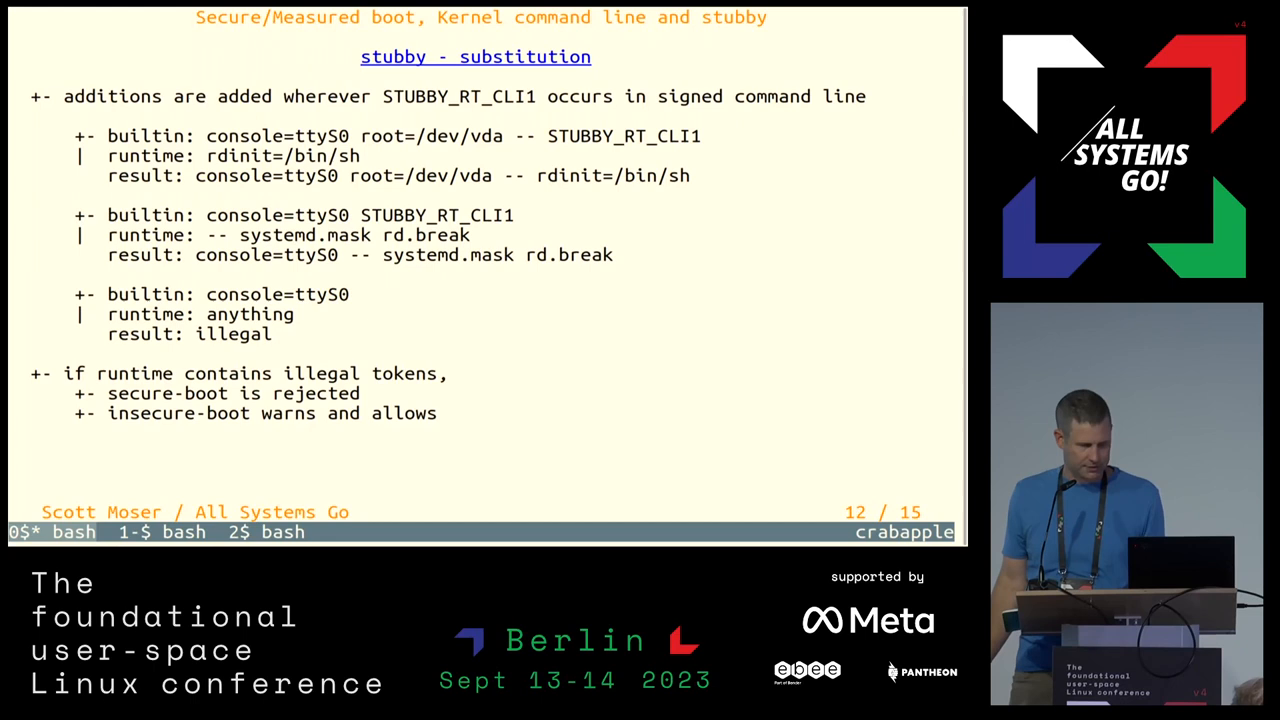
Advance past the sd-stub versus stubby comparison to slide 14, 'stubby - Going forward'
key("right")
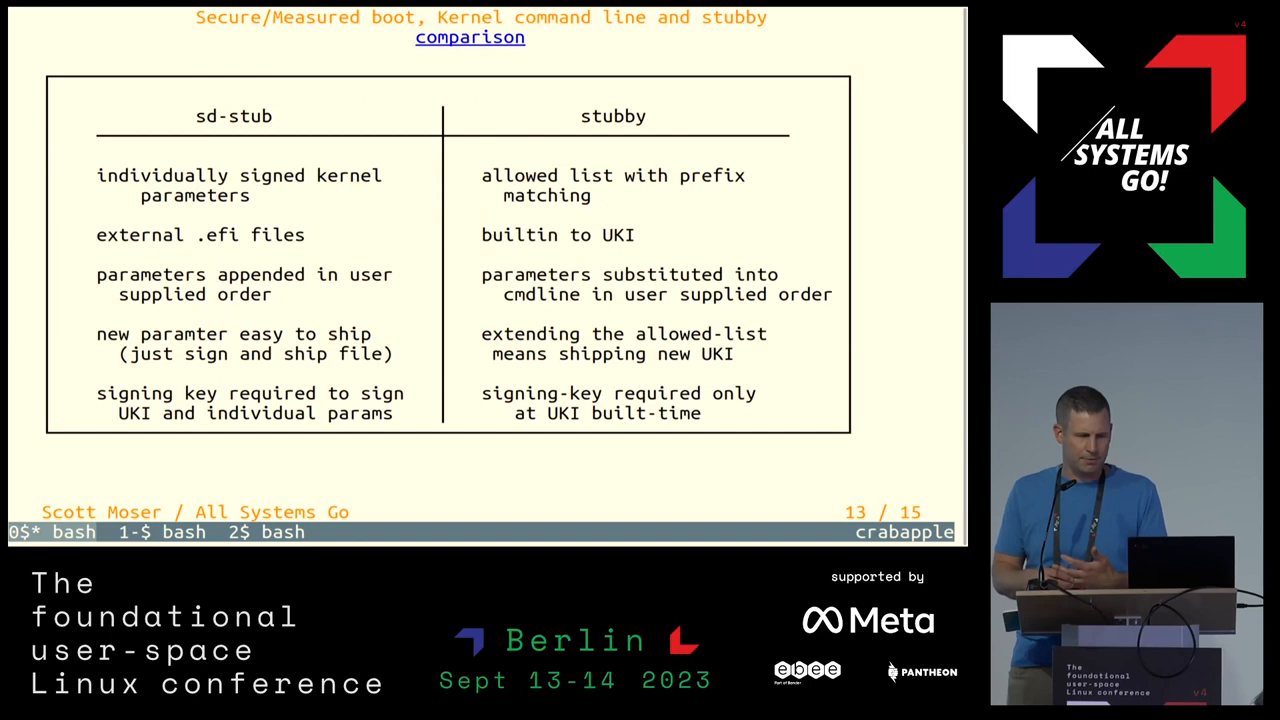
key("Right")
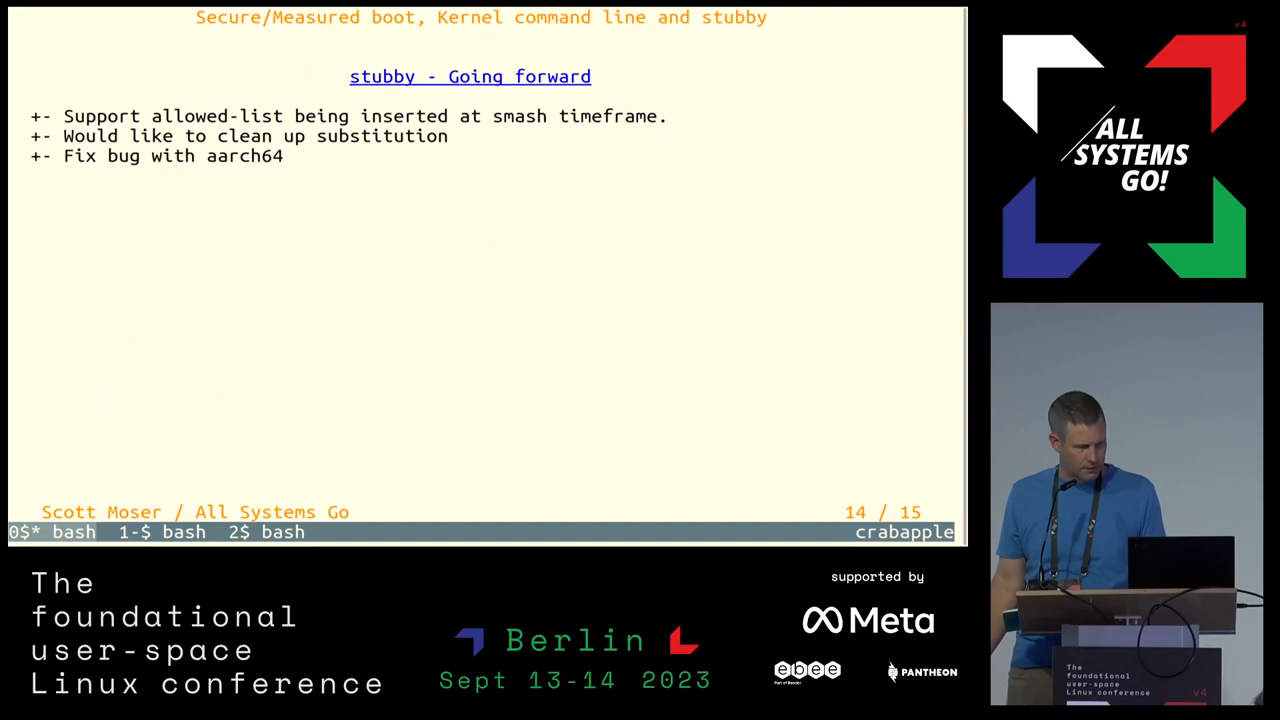